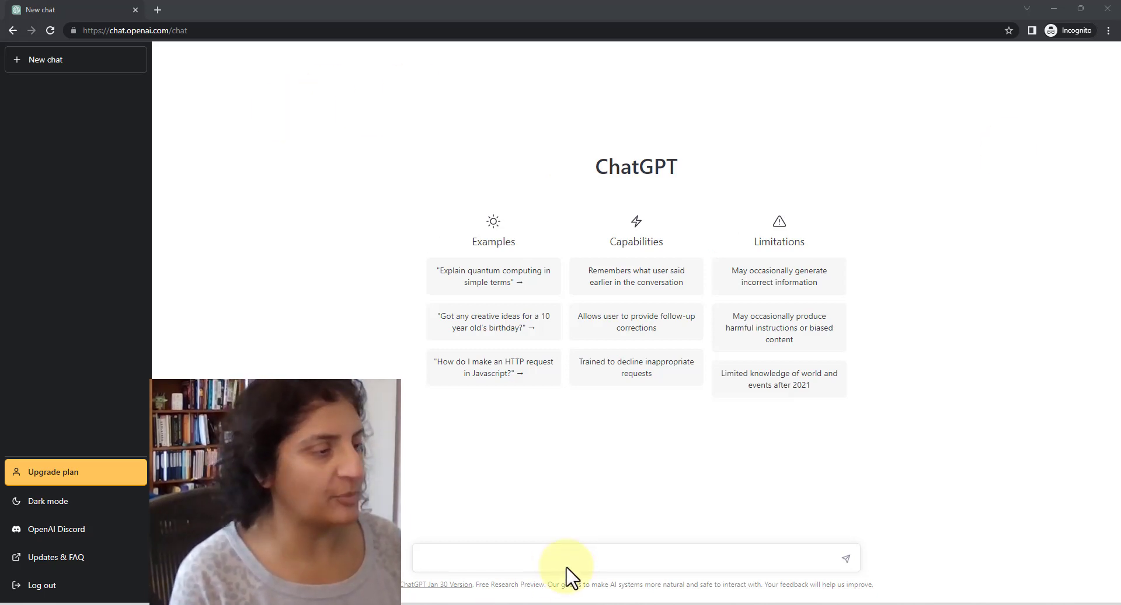
# Step: Compose the question "What is stock market forecasting?" in the new chat's message box without sending
pyautogui.click(629, 558)
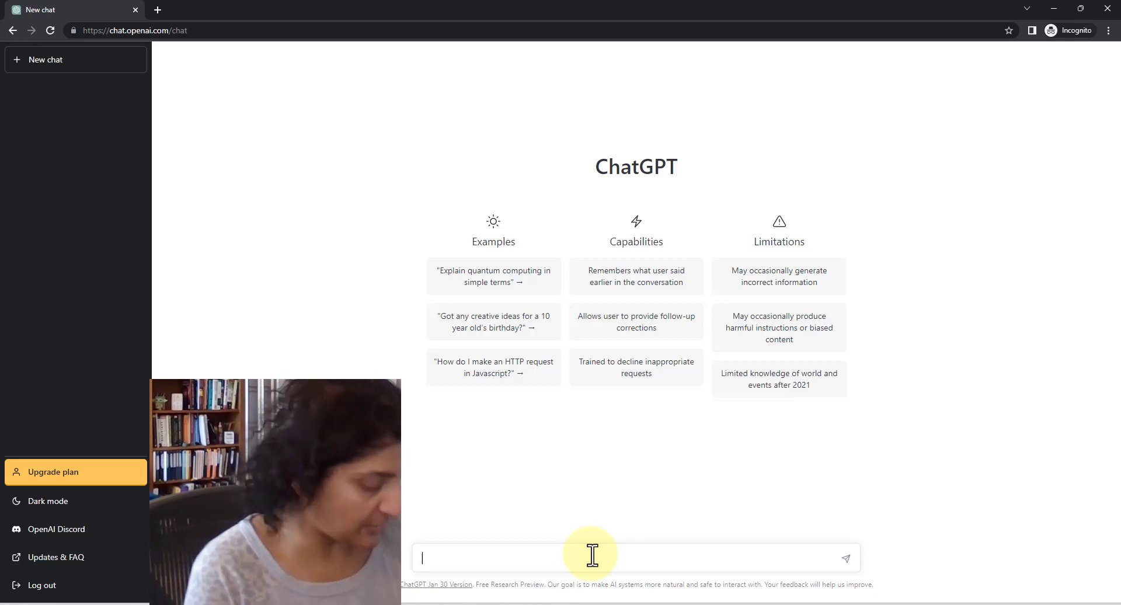
pyautogui.write('What is')
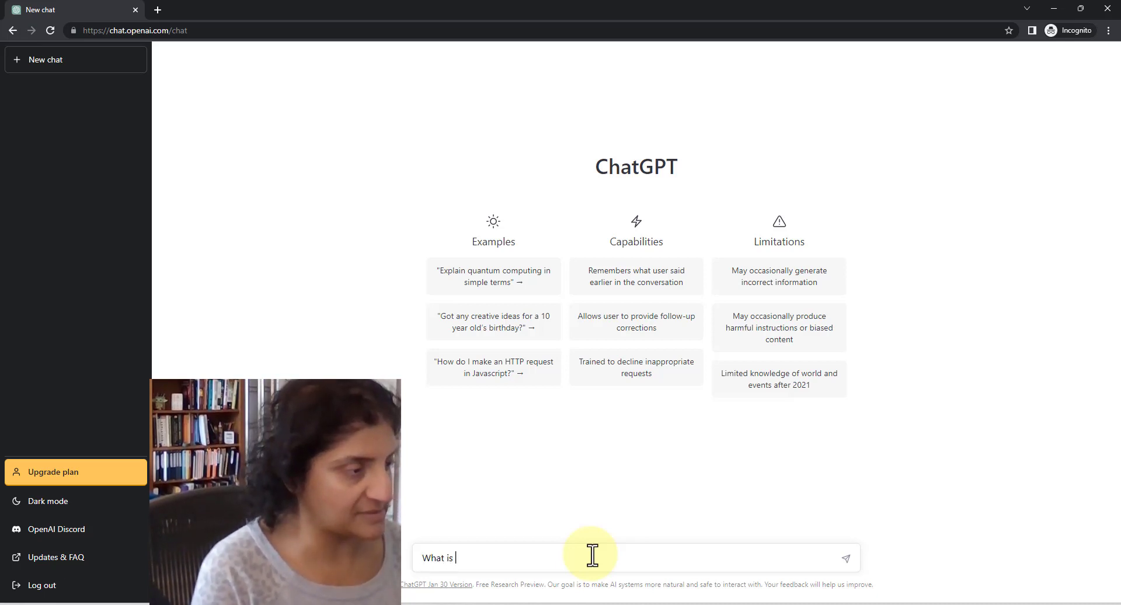
pyautogui.write('market foreca')
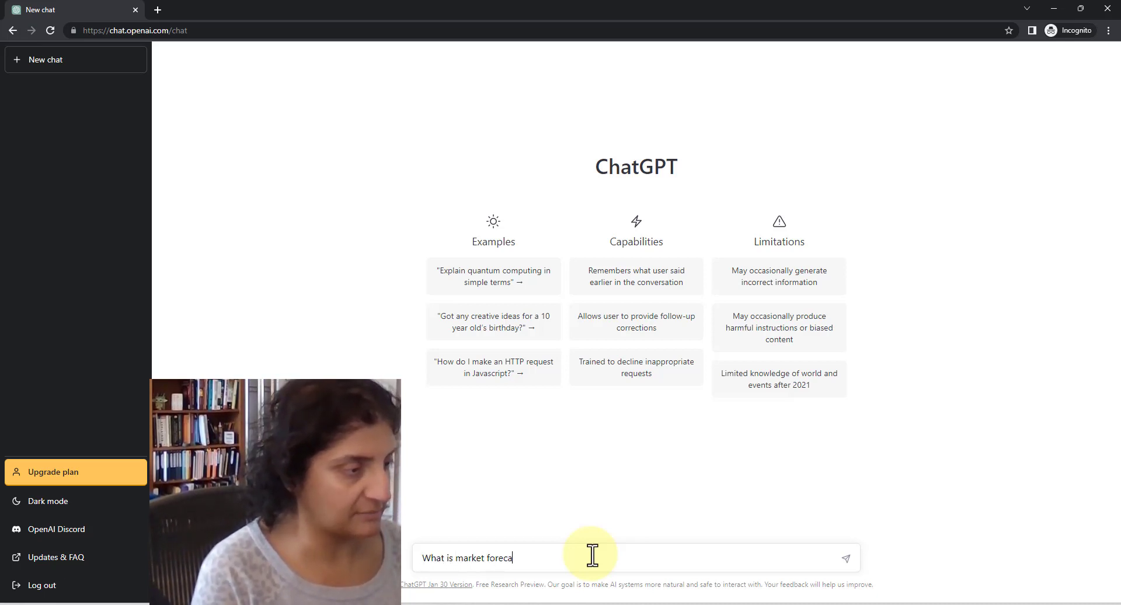
pyautogui.write('sting')
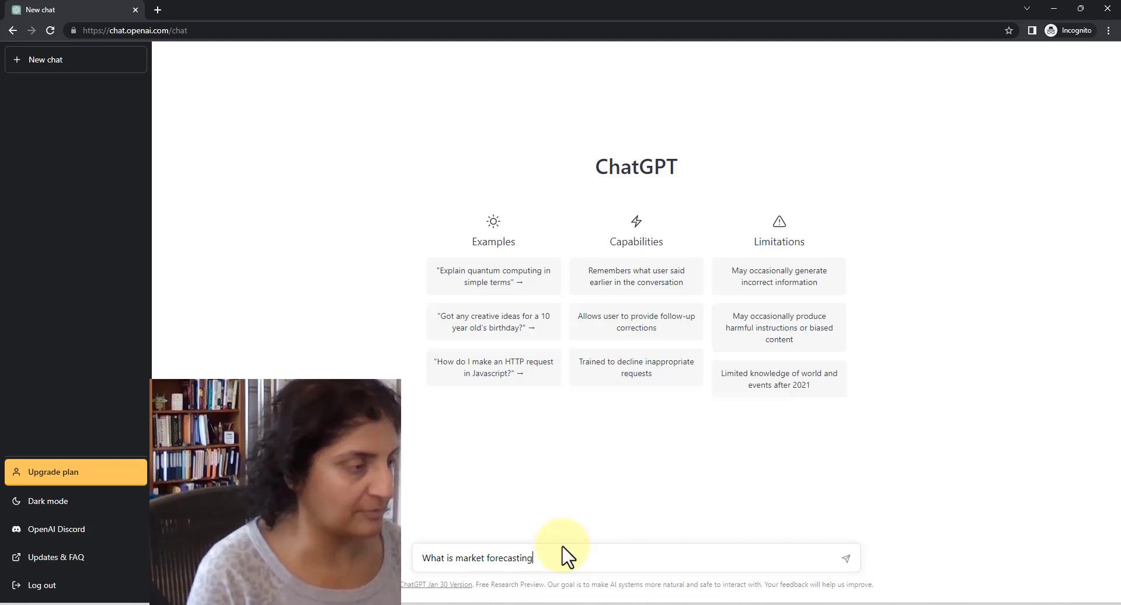
pyautogui.write('stock')
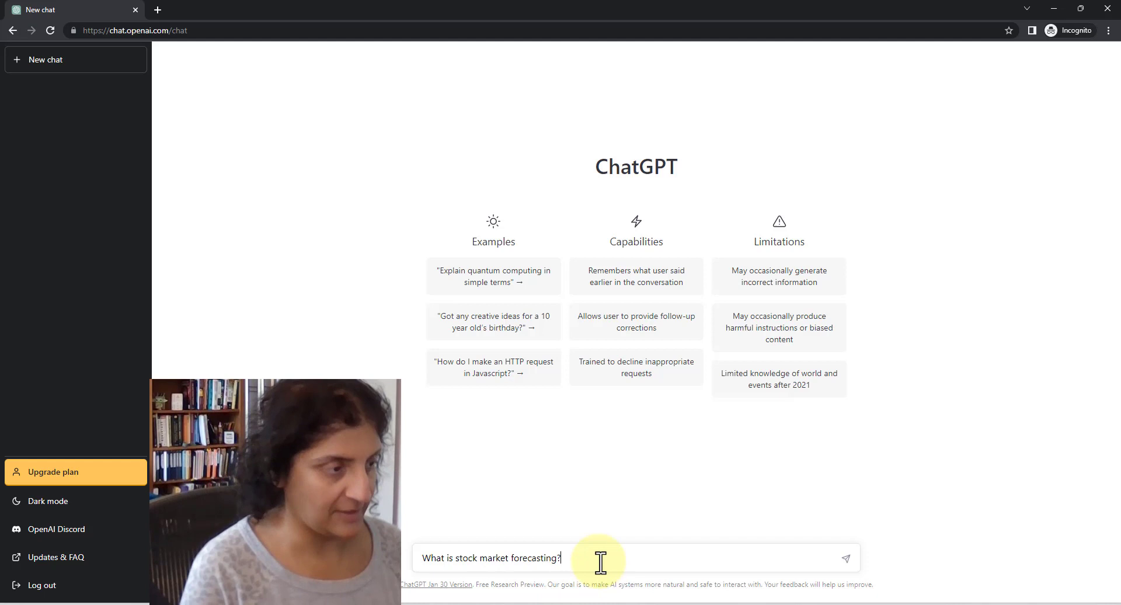
pyautogui.click(845, 557)
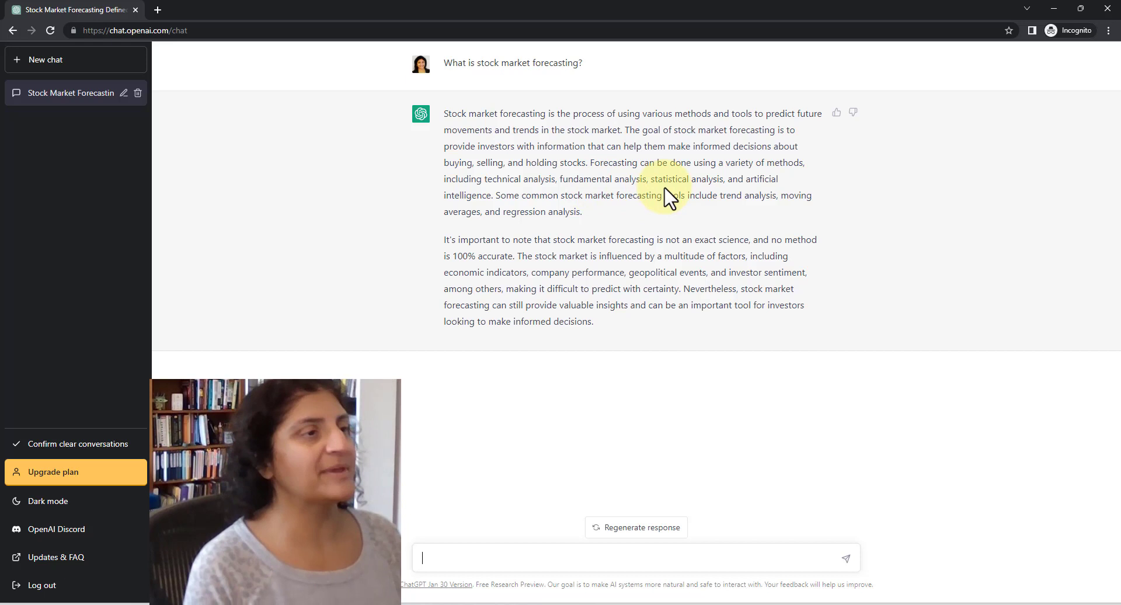
pyautogui.moveTo(487, 214)
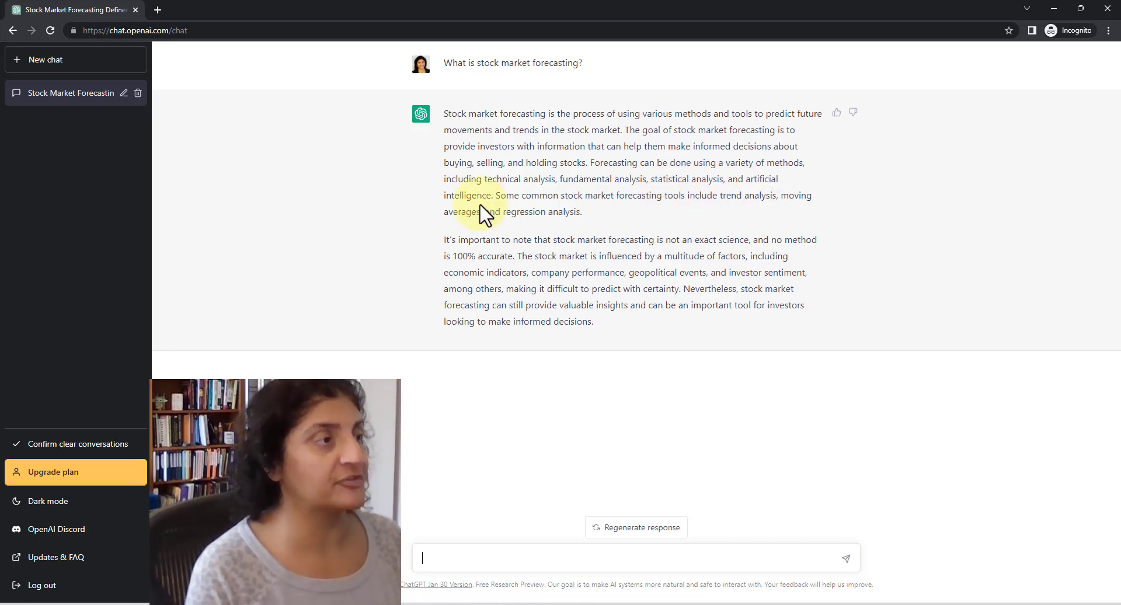
pyautogui.moveTo(665, 213)
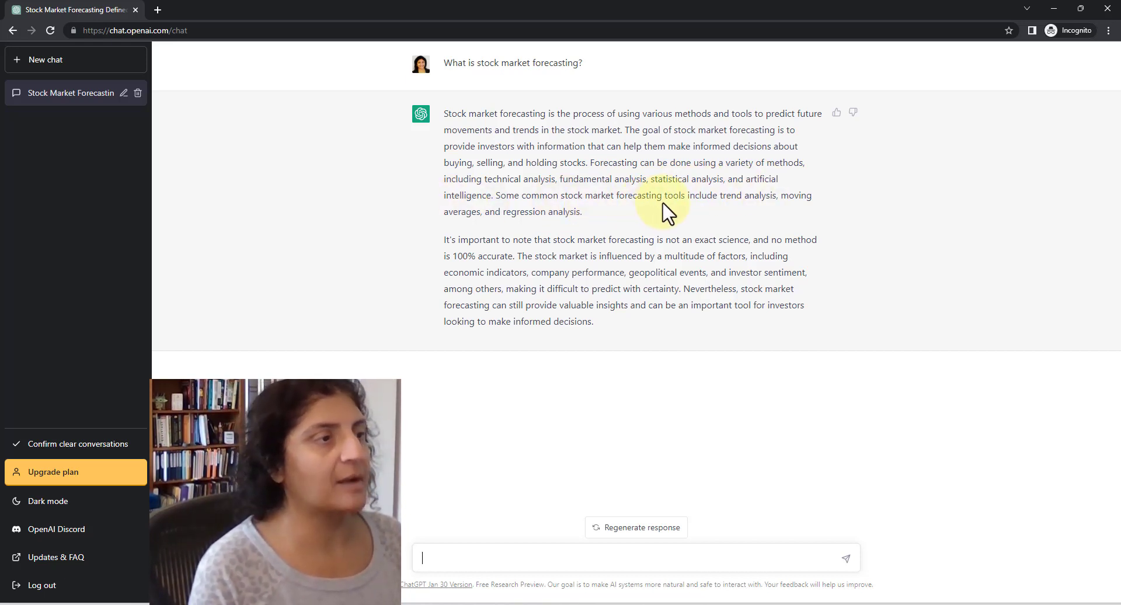
pyautogui.moveTo(440, 236)
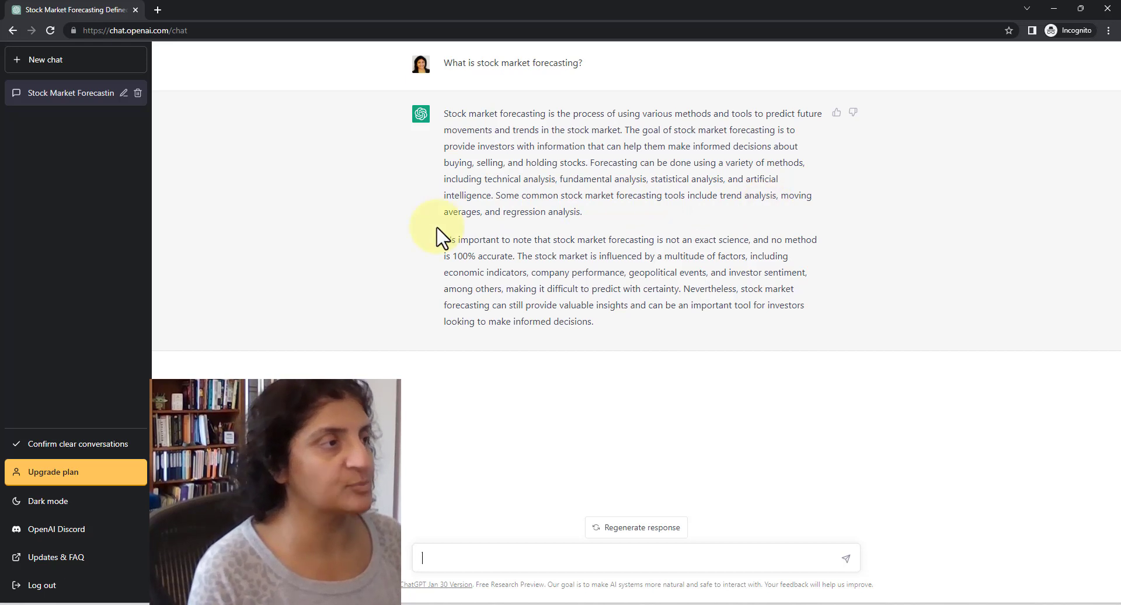
pyautogui.moveTo(601, 231)
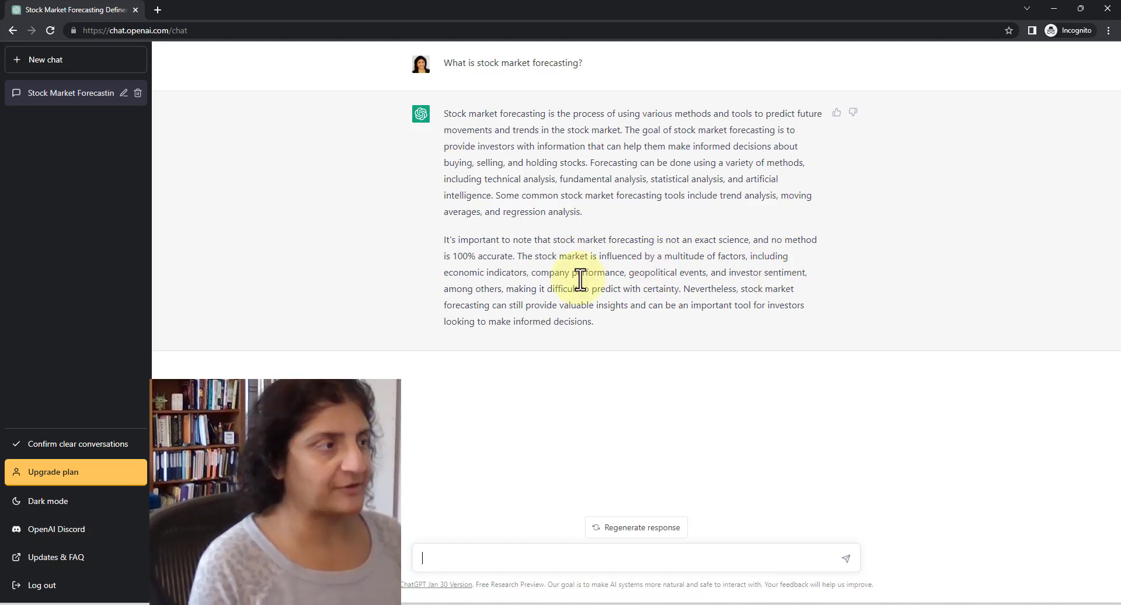
pyautogui.moveTo(669, 289)
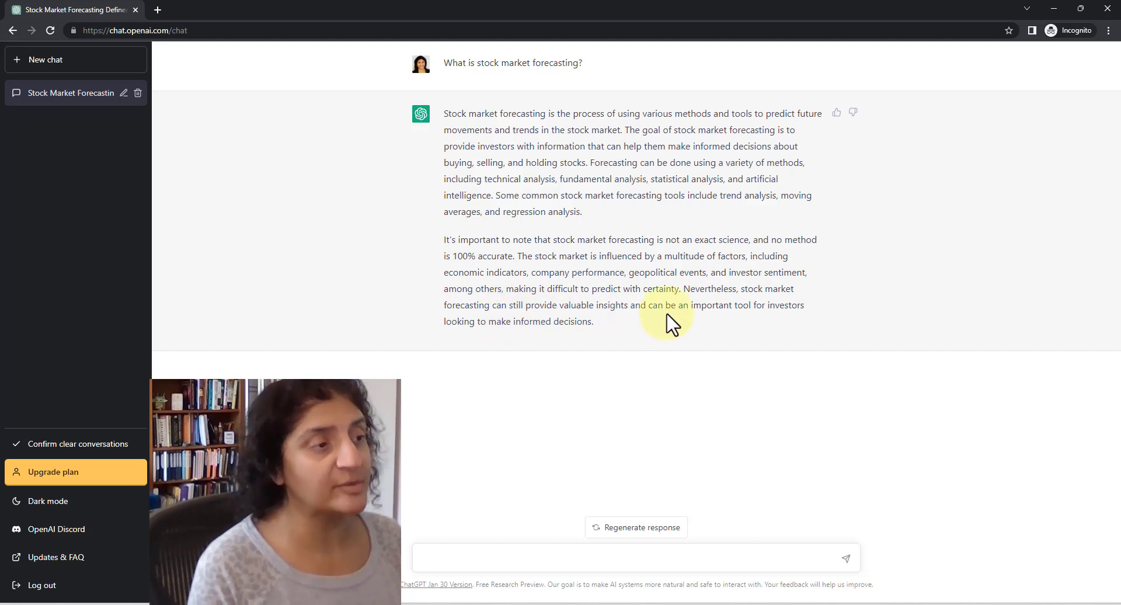
pyautogui.moveTo(443, 322)
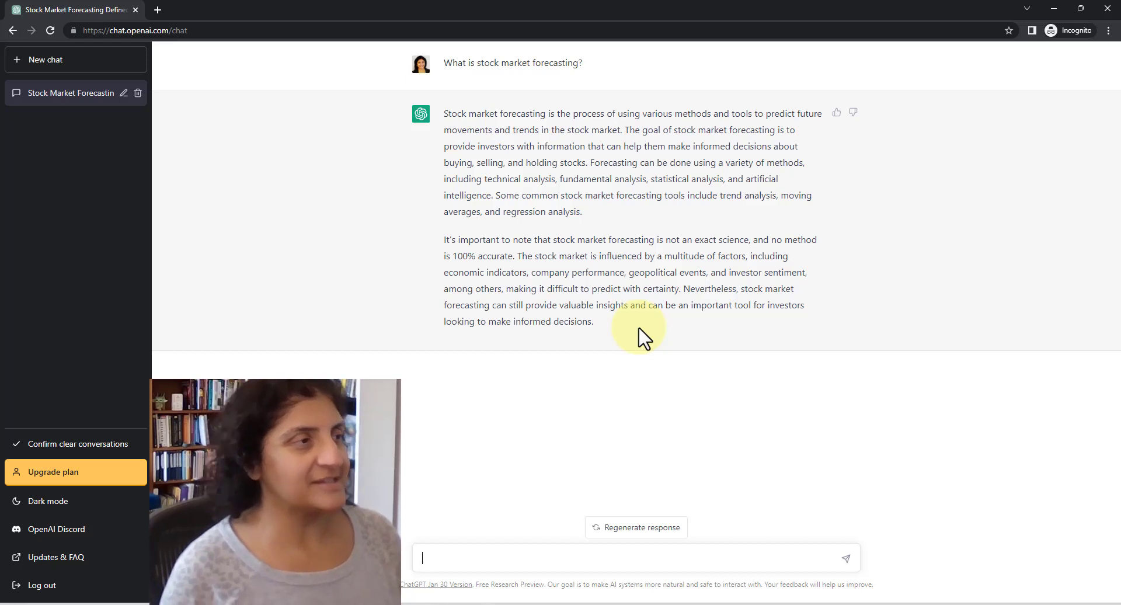
pyautogui.moveTo(628, 198)
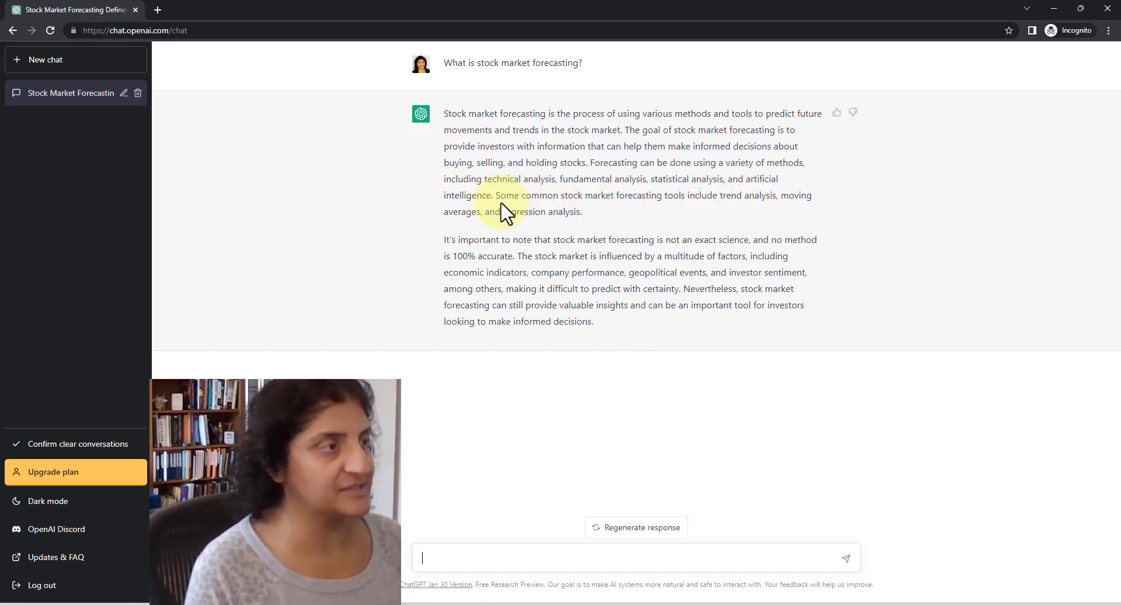
pyautogui.moveTo(551, 232)
pyautogui.write('How can I incorporate stock market forecasting into my personal trading?')
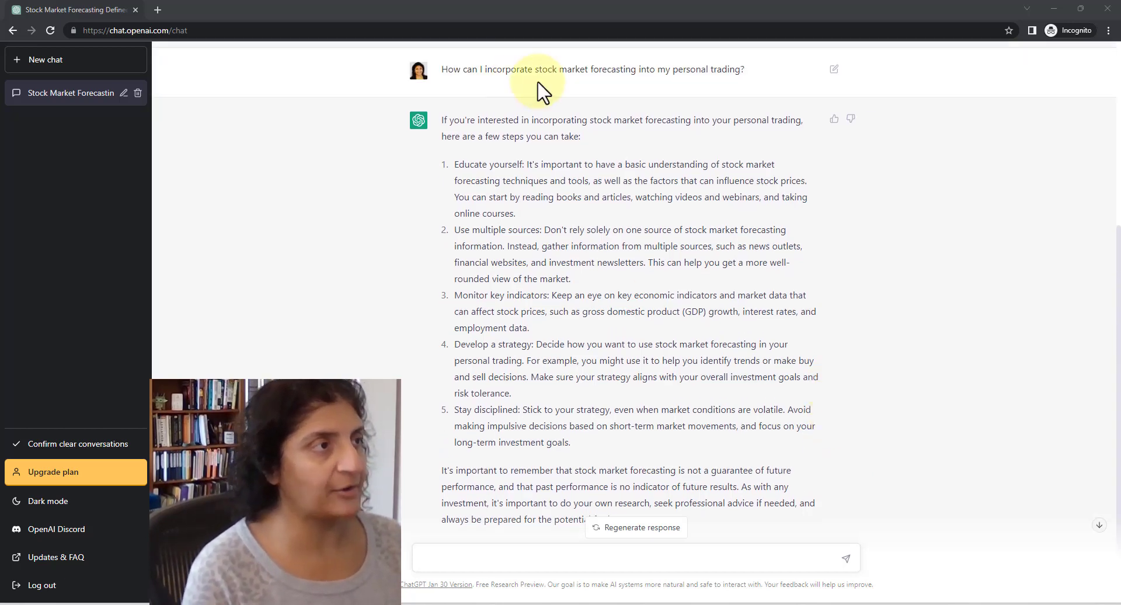
pyautogui.moveTo(940, 337)
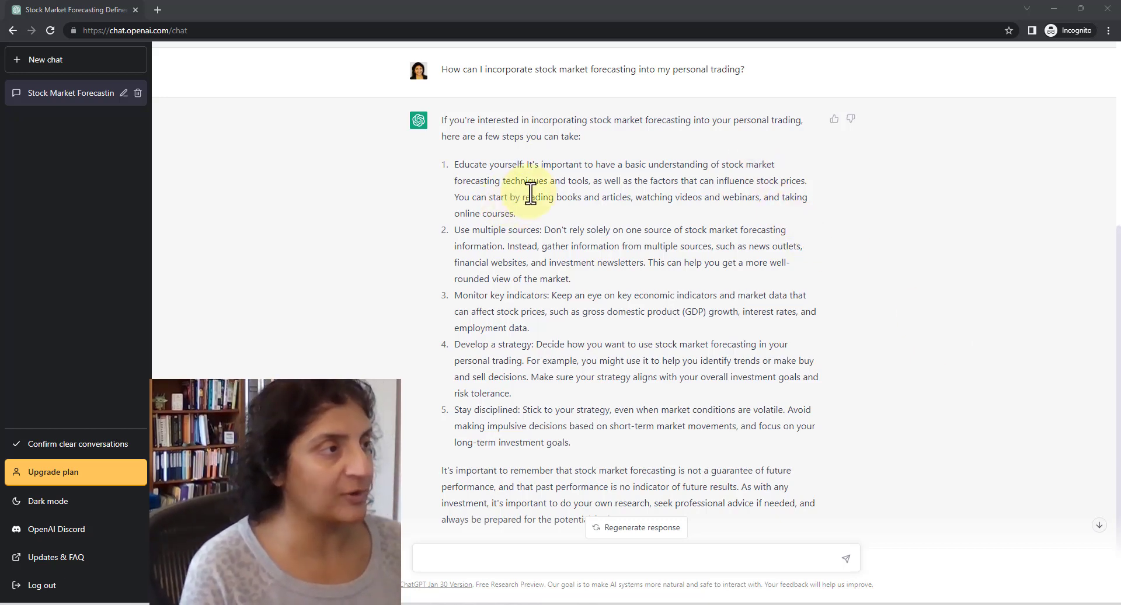
pyautogui.moveTo(745, 199)
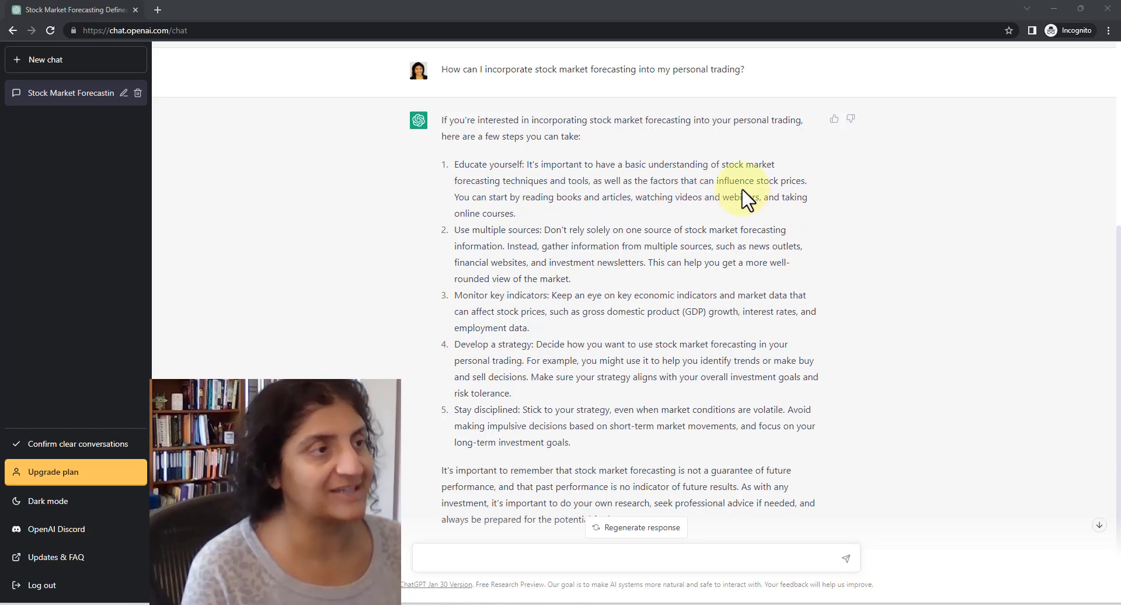
pyautogui.moveTo(590, 215)
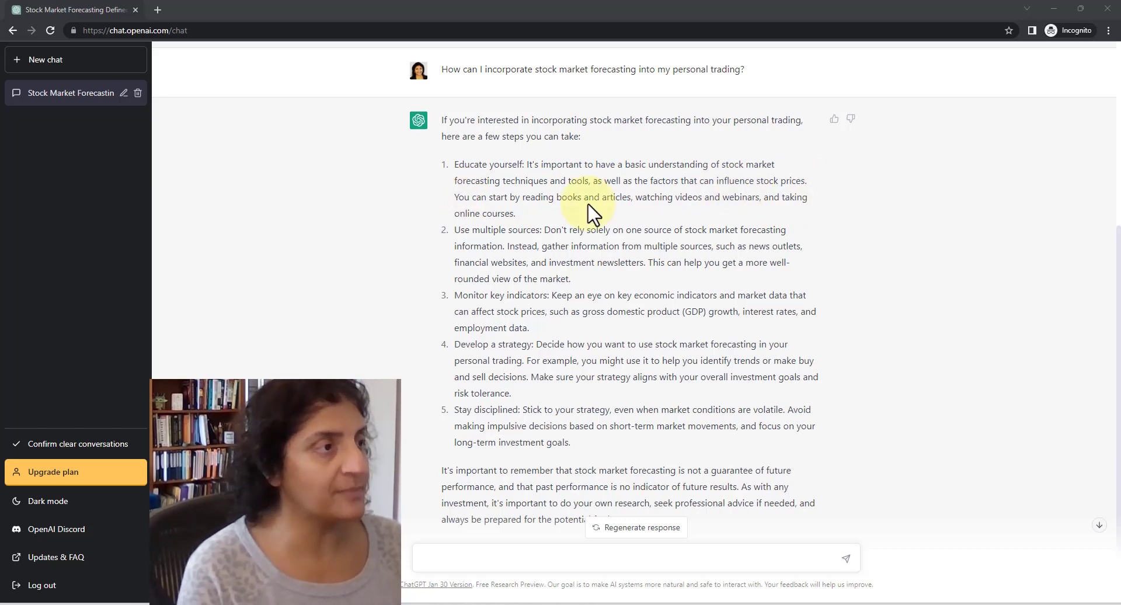
pyautogui.moveTo(526, 229)
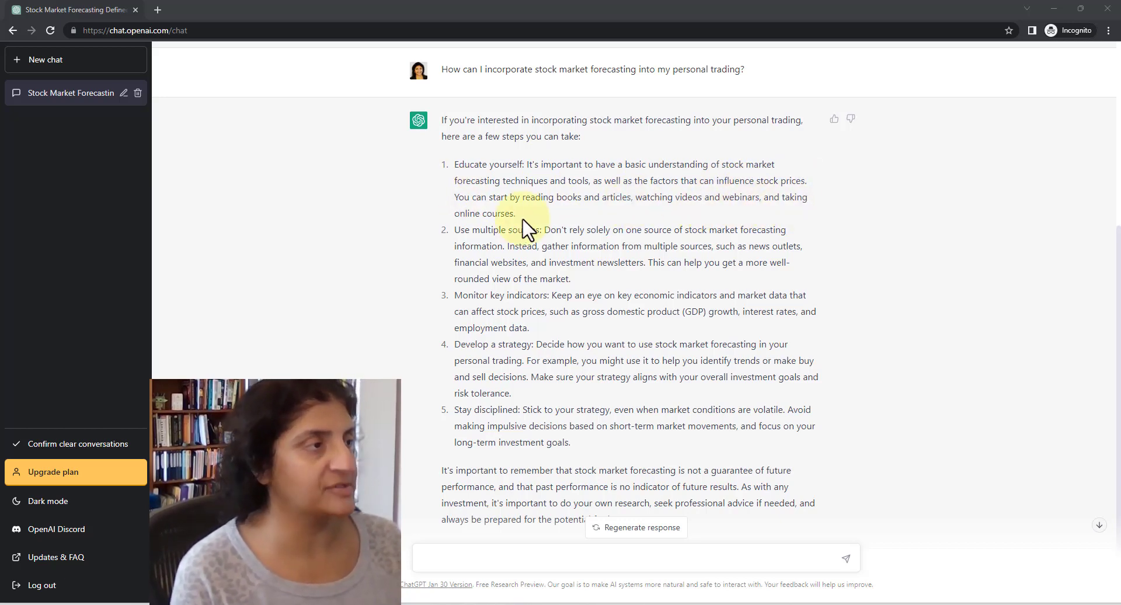
pyautogui.moveTo(940, 201)
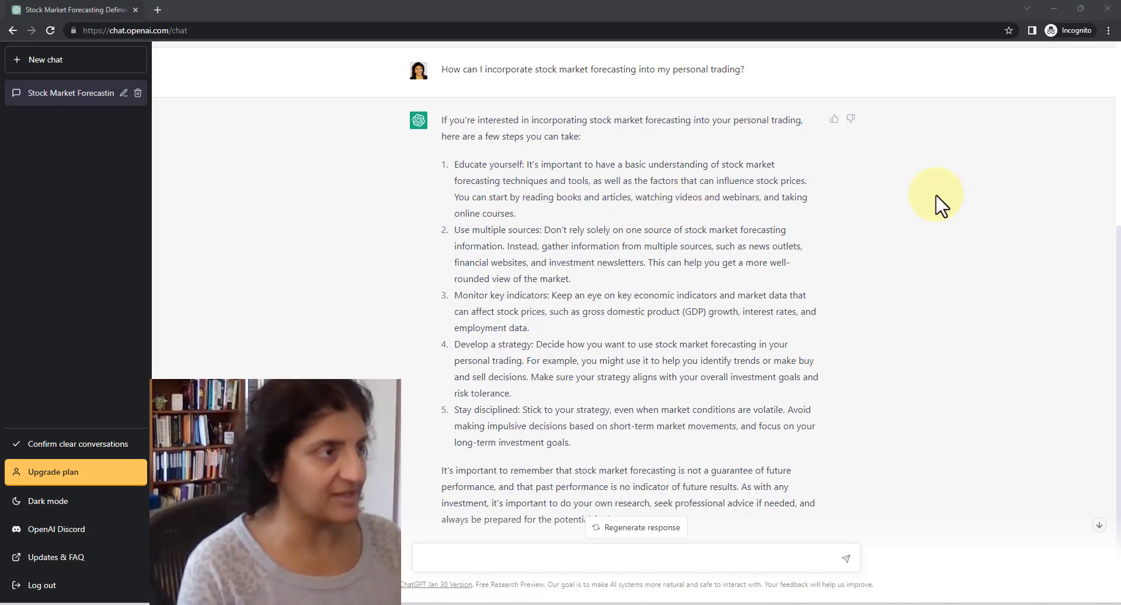
pyautogui.moveTo(539, 246)
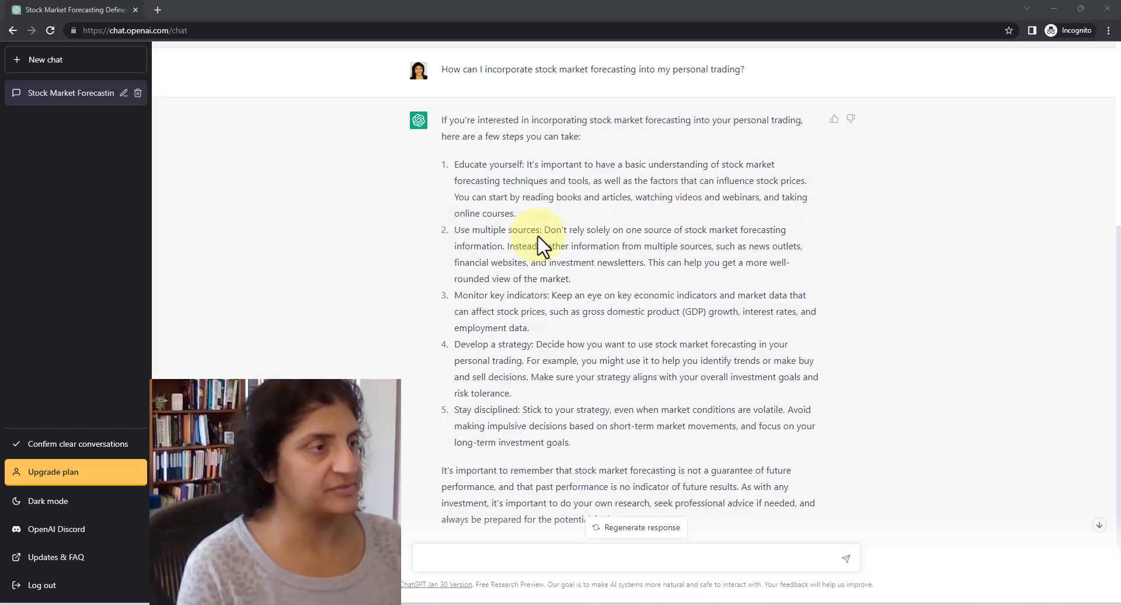
pyautogui.moveTo(708, 243)
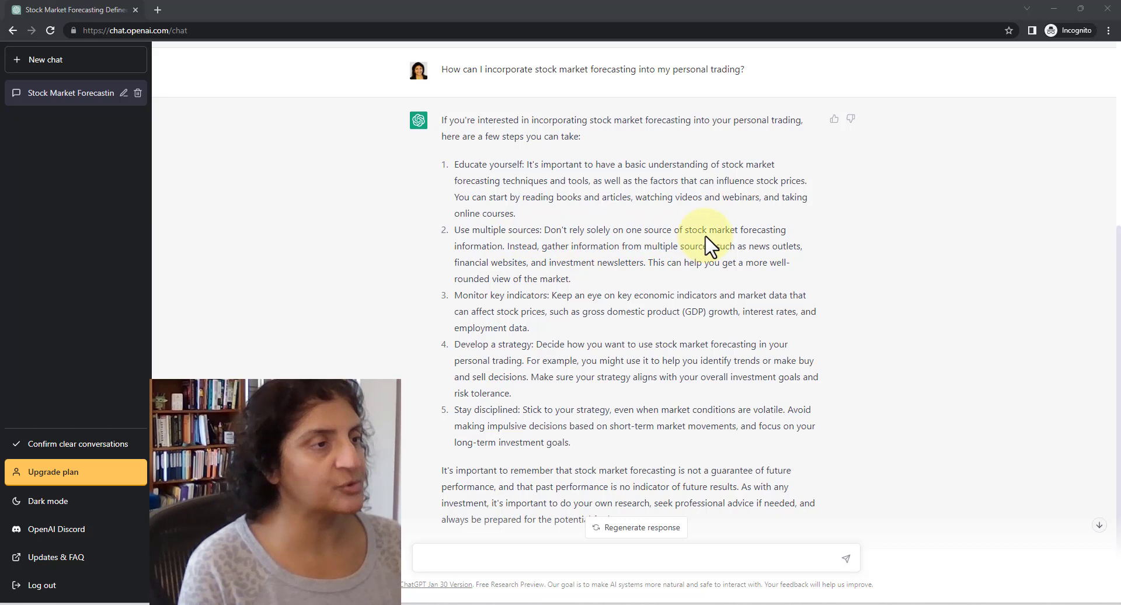
pyautogui.moveTo(479, 260)
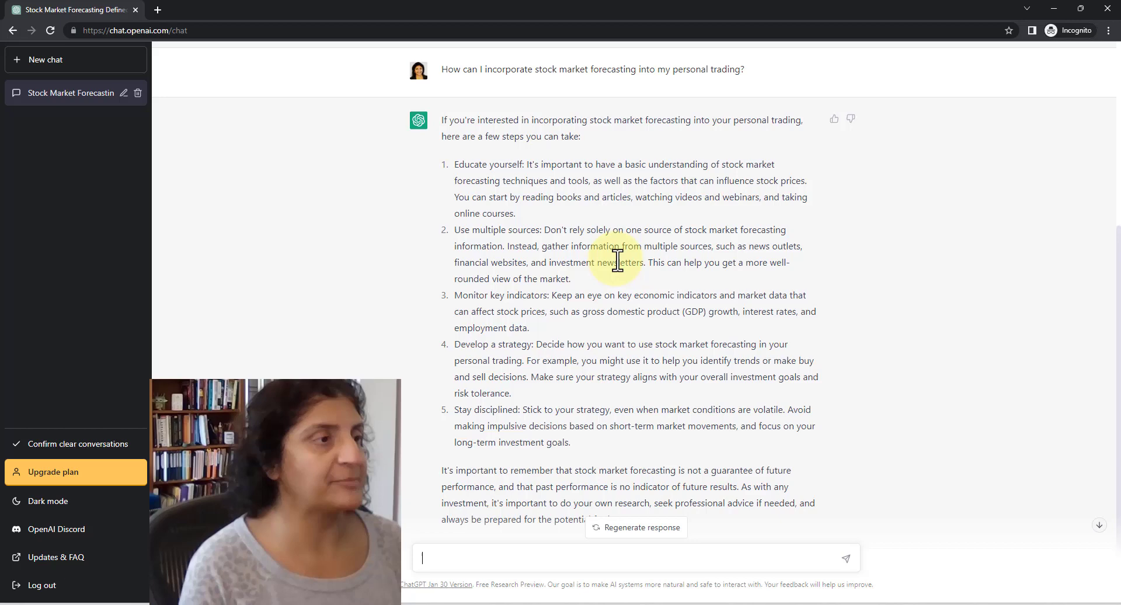
pyautogui.moveTo(918, 277)
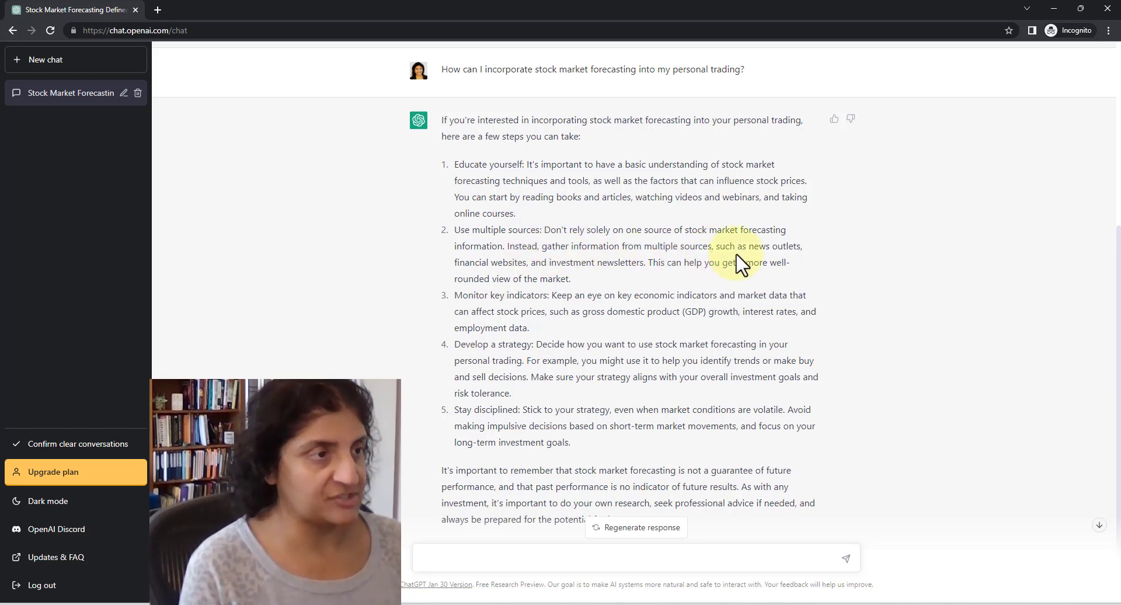
pyautogui.moveTo(637, 281)
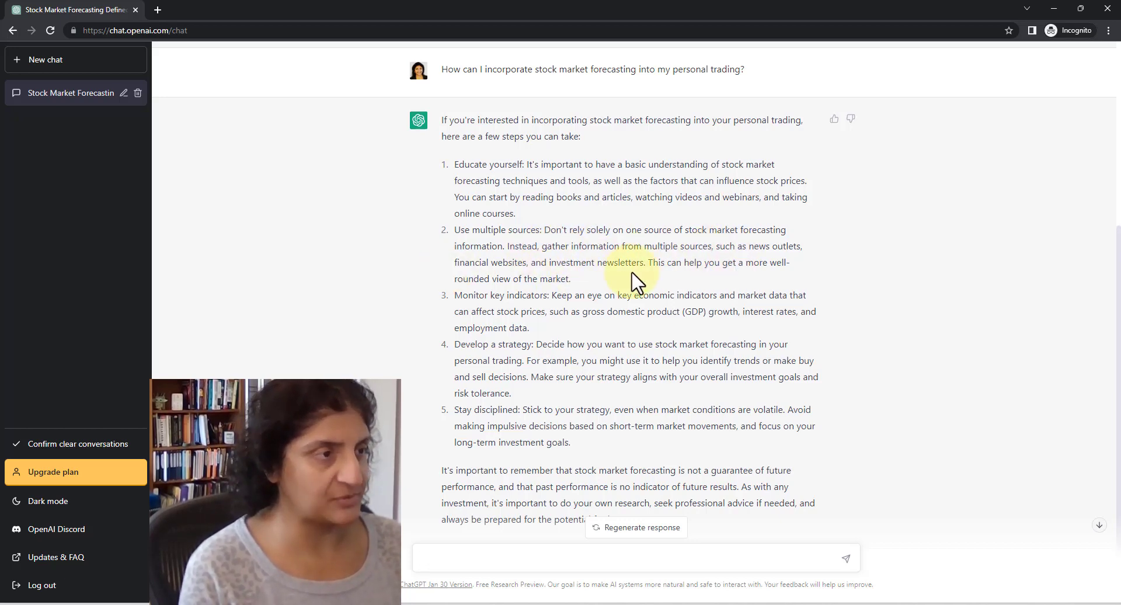
pyautogui.moveTo(518, 293)
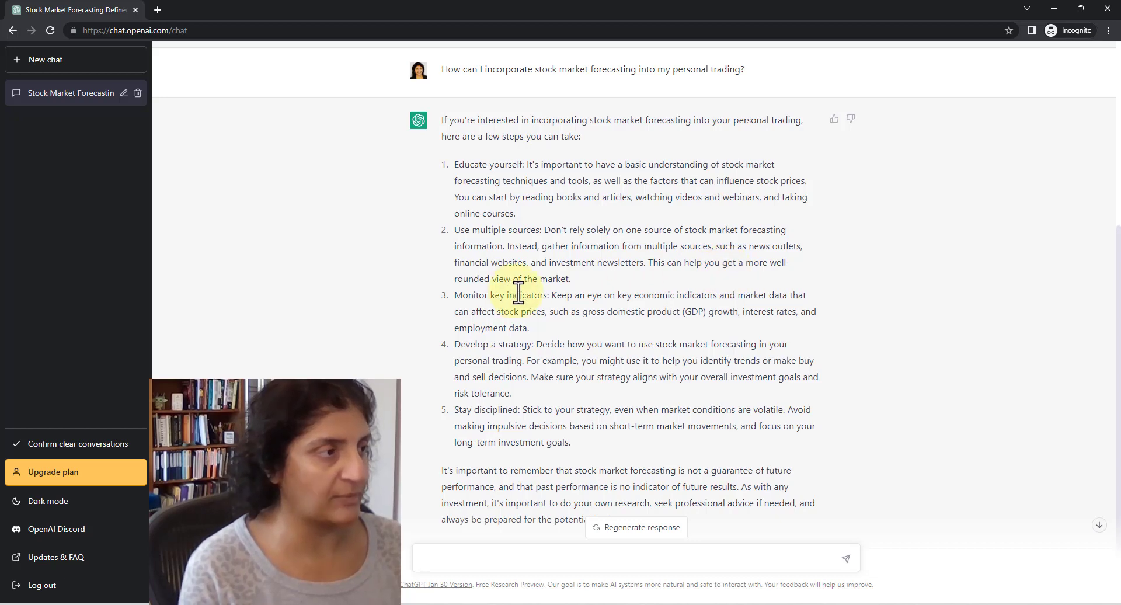
pyautogui.moveTo(611, 293)
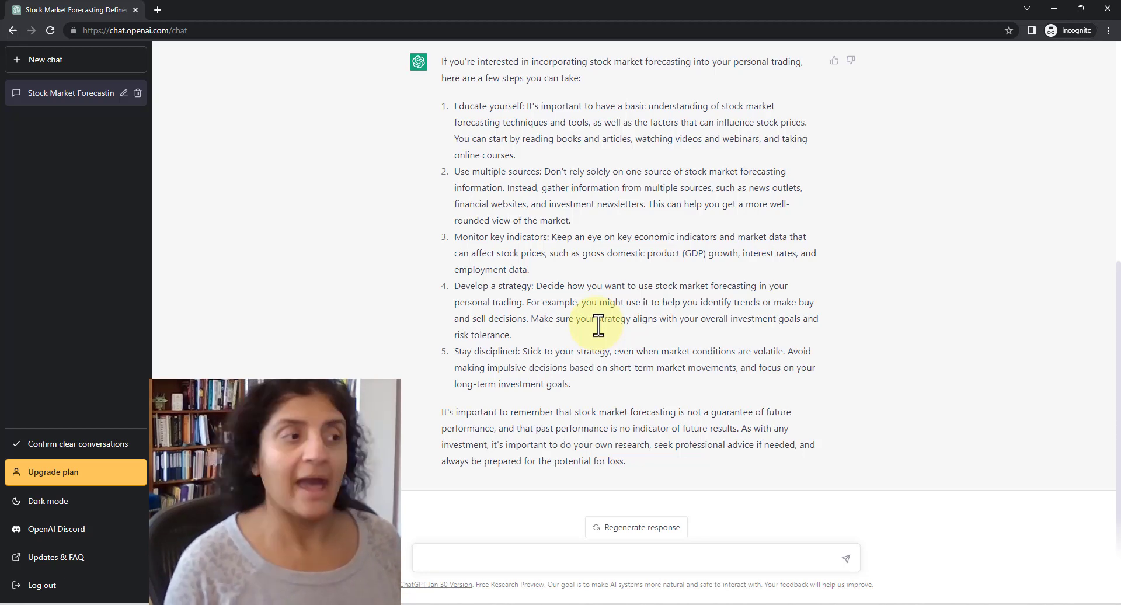
pyautogui.click(630, 557)
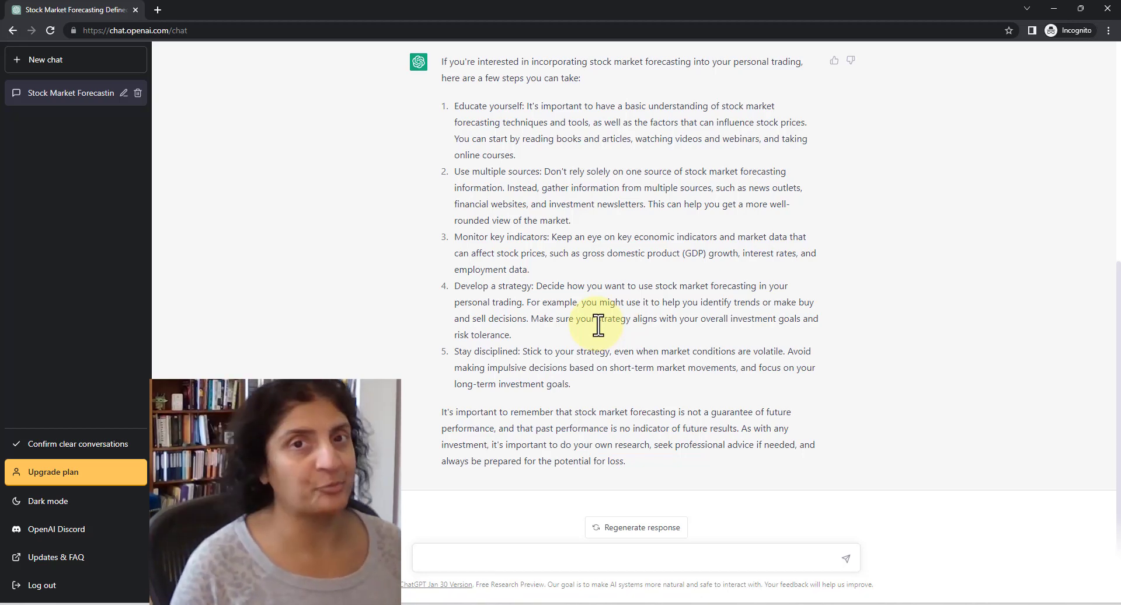
pyautogui.moveTo(533, 386)
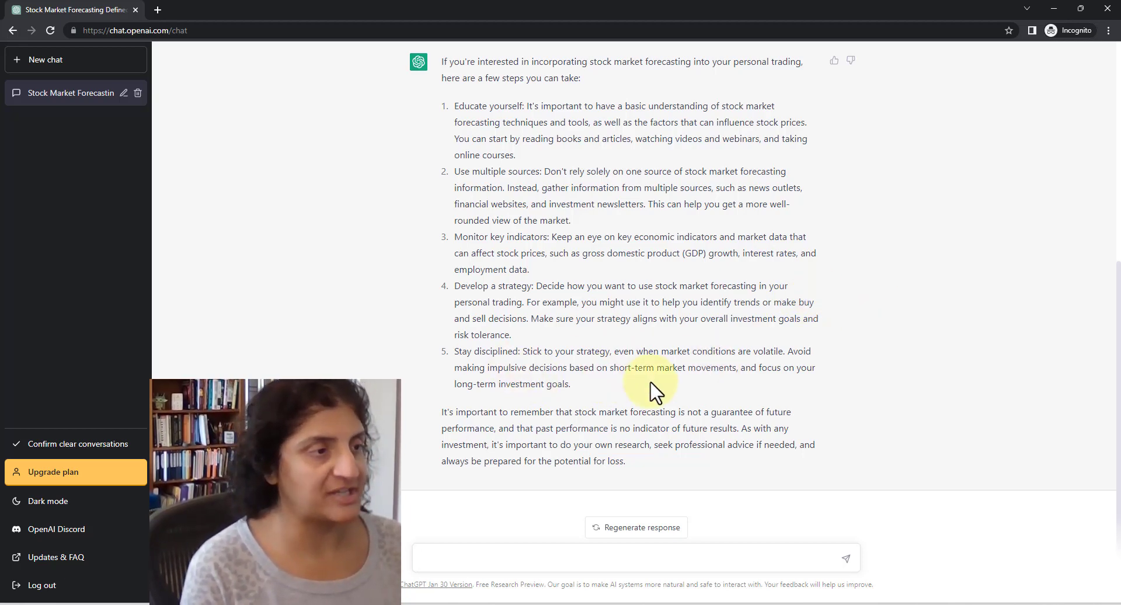
pyautogui.moveTo(562, 379)
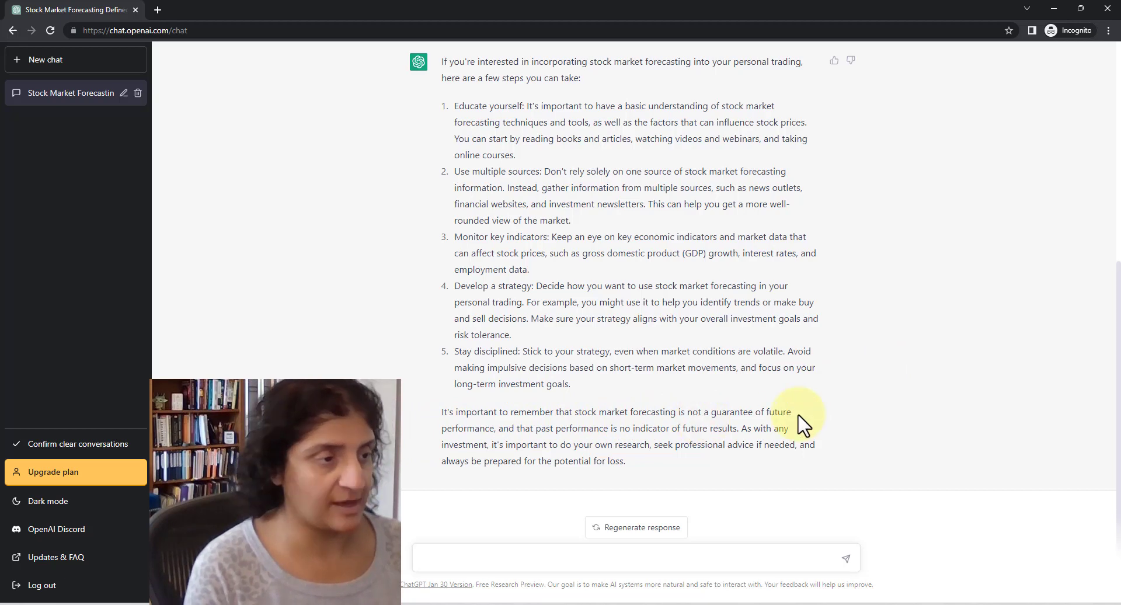
pyautogui.moveTo(679, 433)
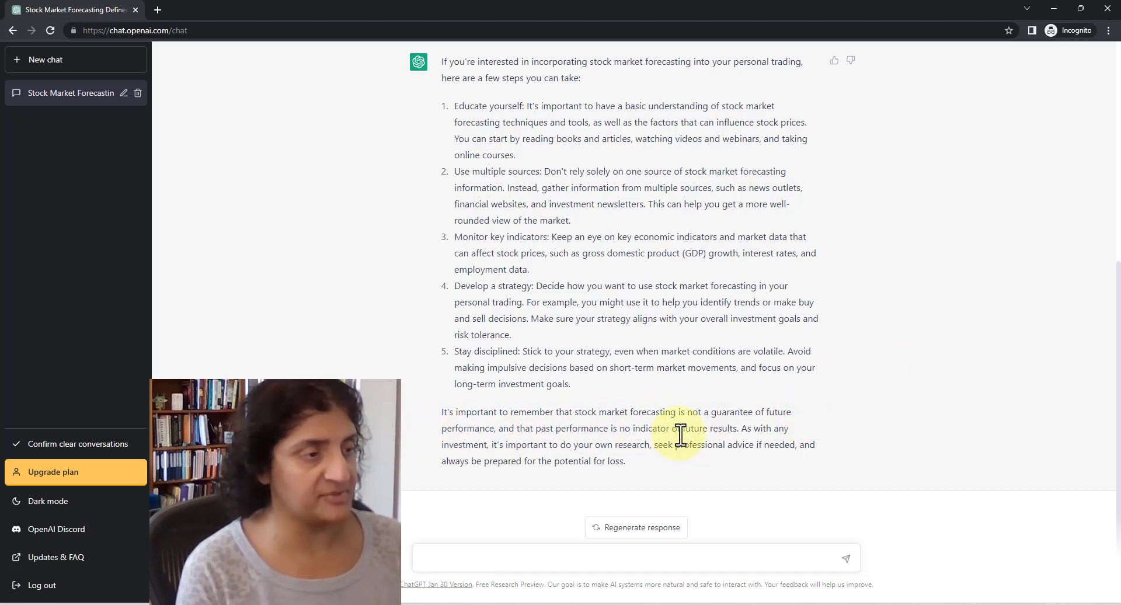
pyautogui.moveTo(601, 444)
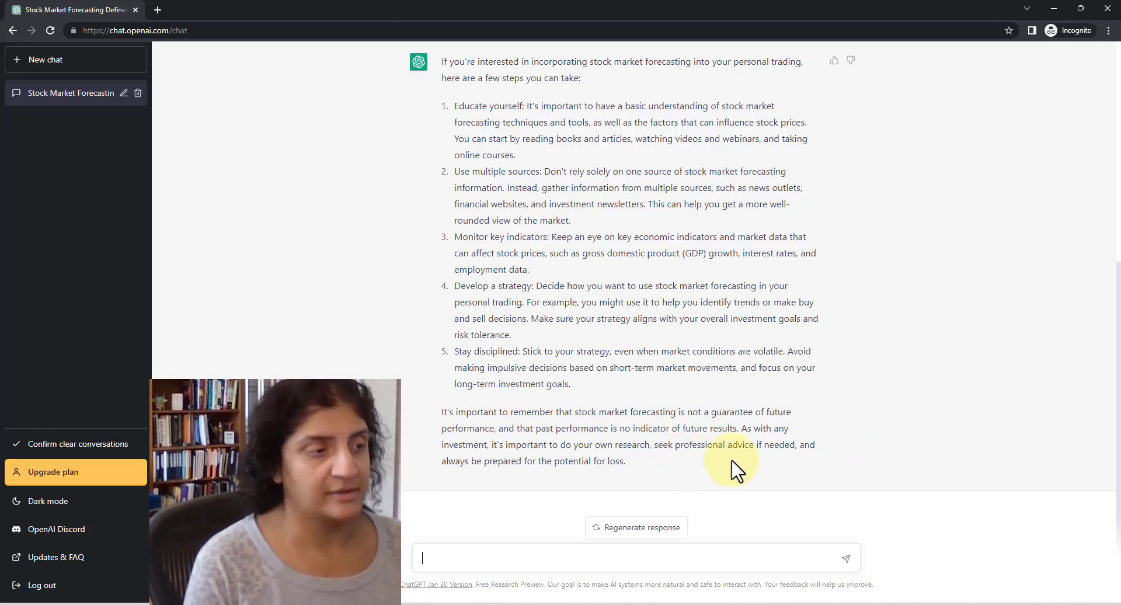
pyautogui.moveTo(650, 487)
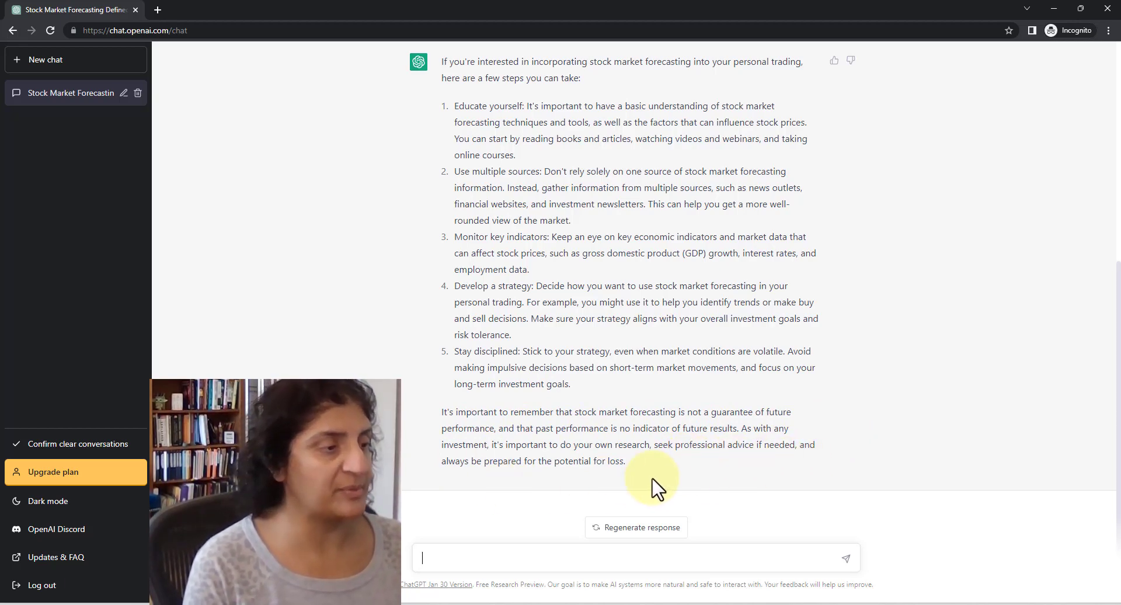
pyautogui.moveTo(926, 472)
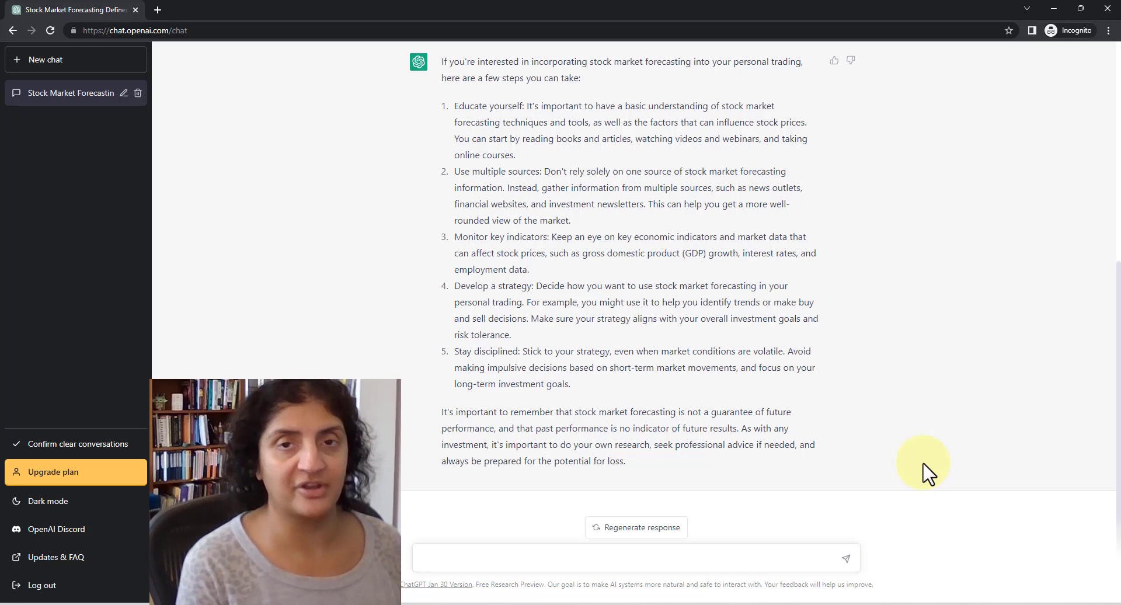
pyautogui.click(630, 557)
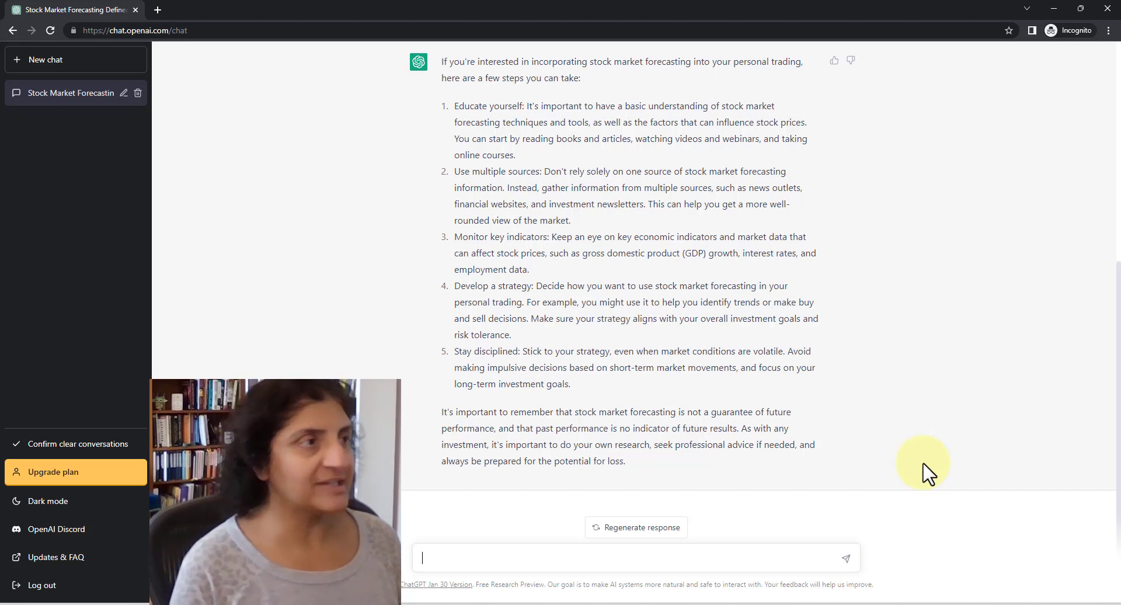
# Step: Ask ChatGPT "Who is Jay Powell?" and receive an answer naming him Federal Reserve Chair
pyautogui.write('Who is Jay Powell?')
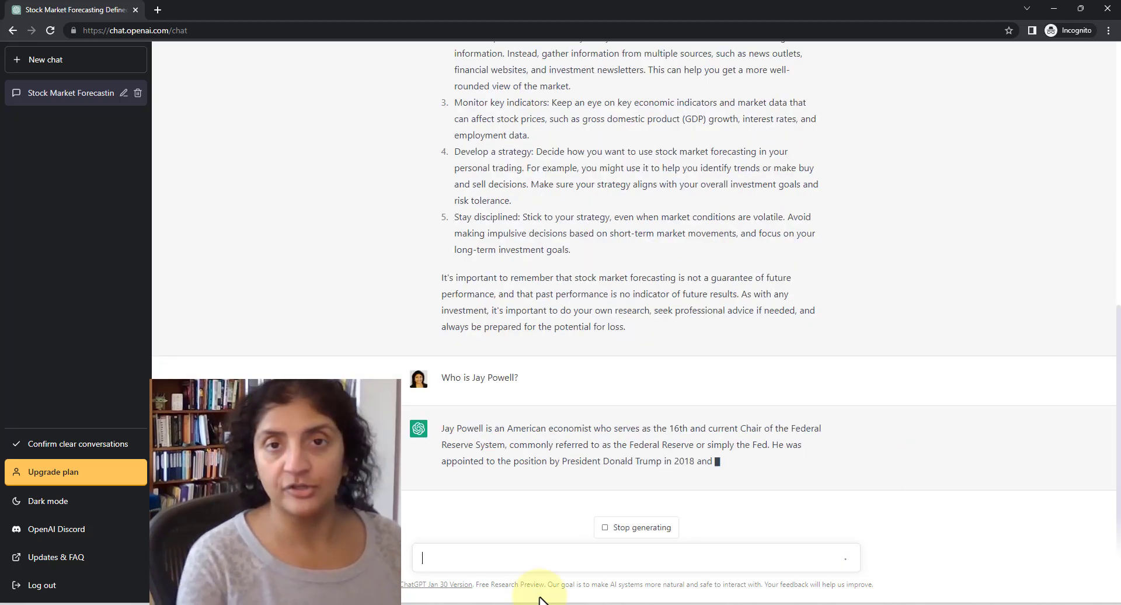